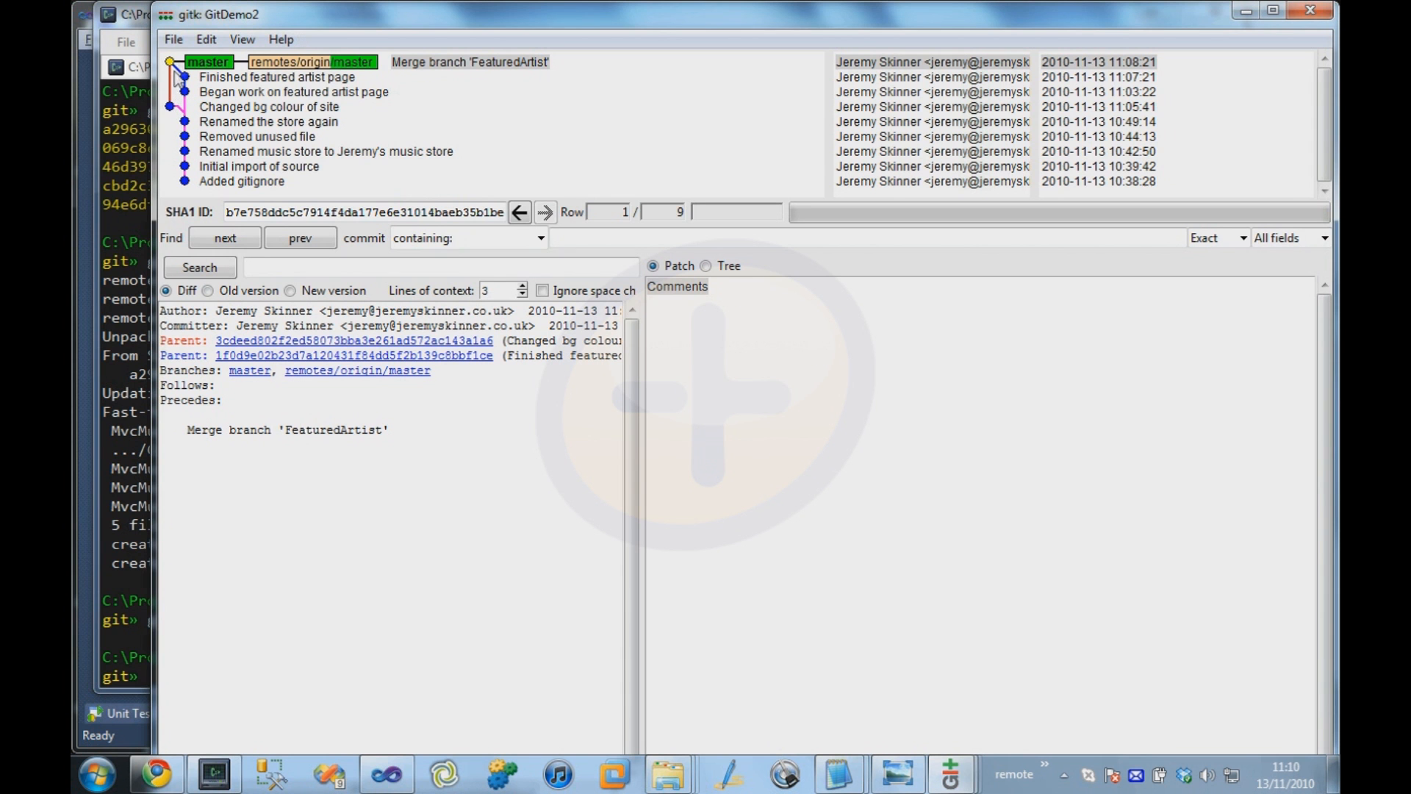
mouse_move(196, 124)
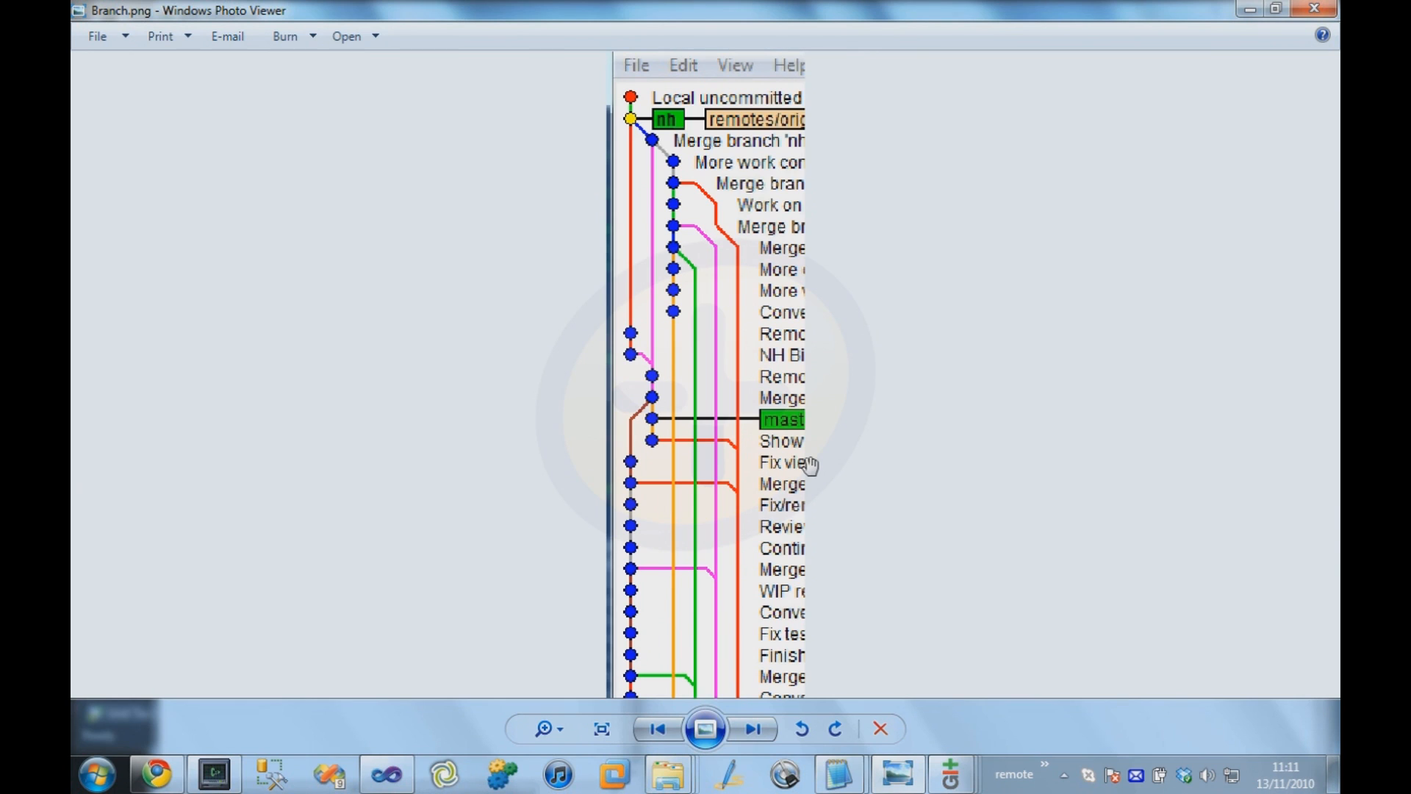
mouse_move(725, 468)
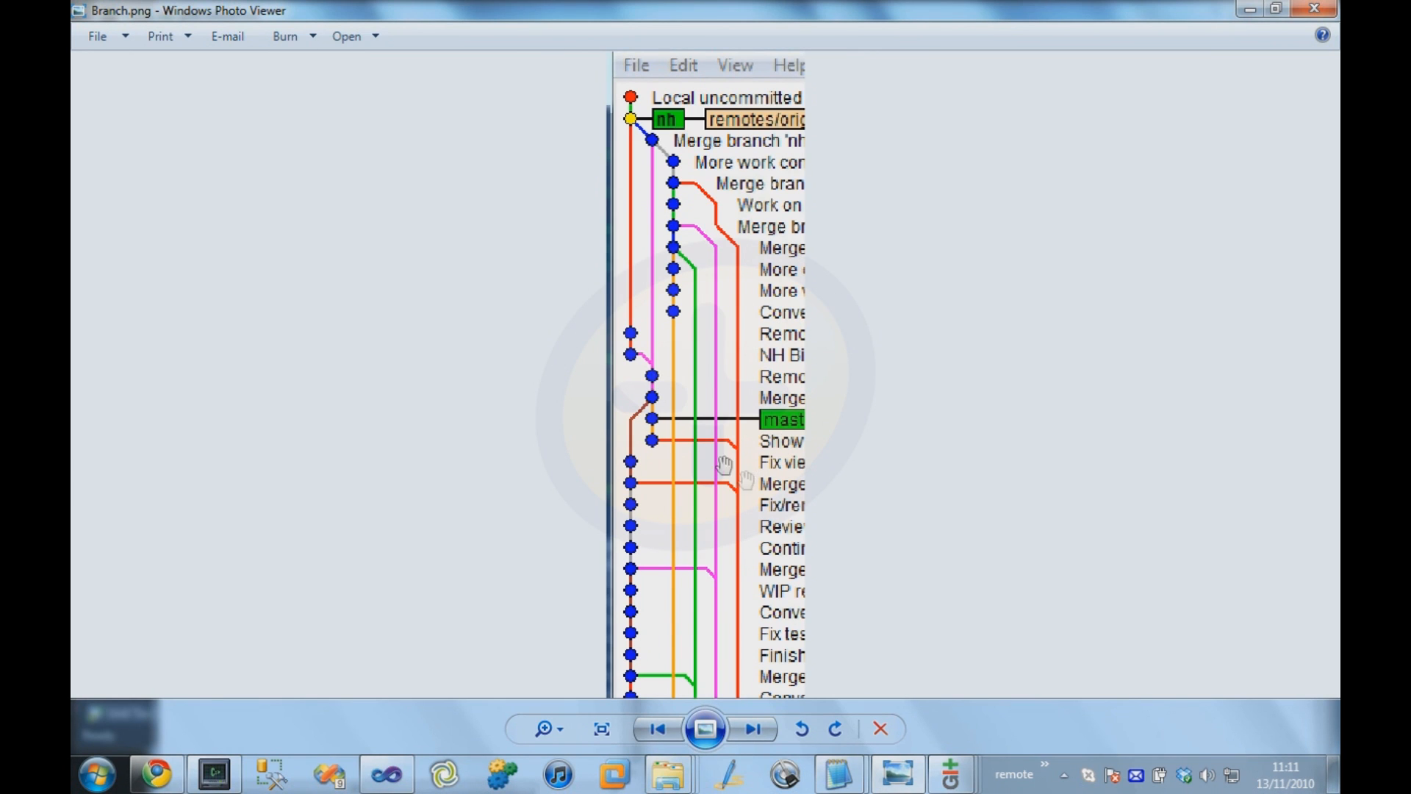
mouse_move(755, 489)
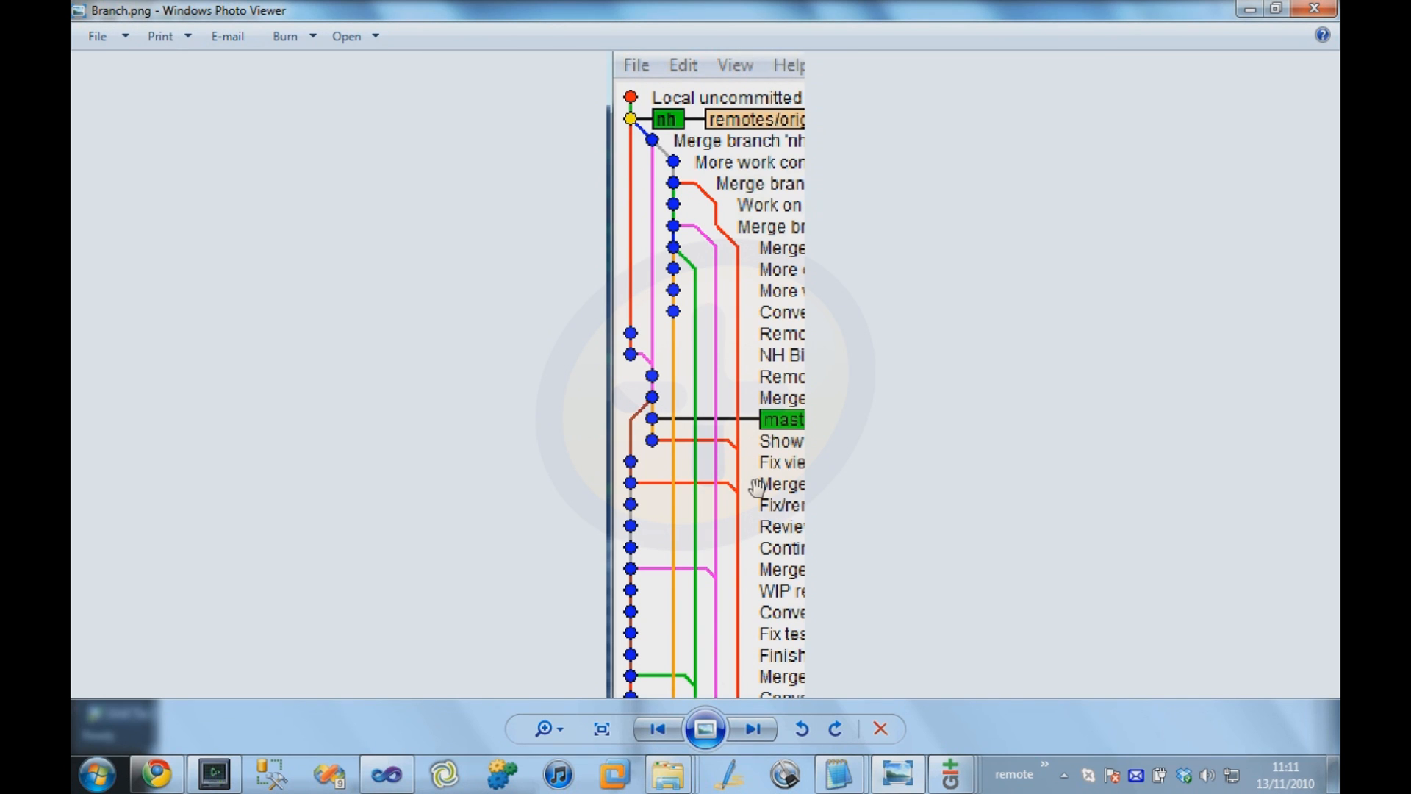
mouse_move(766, 463)
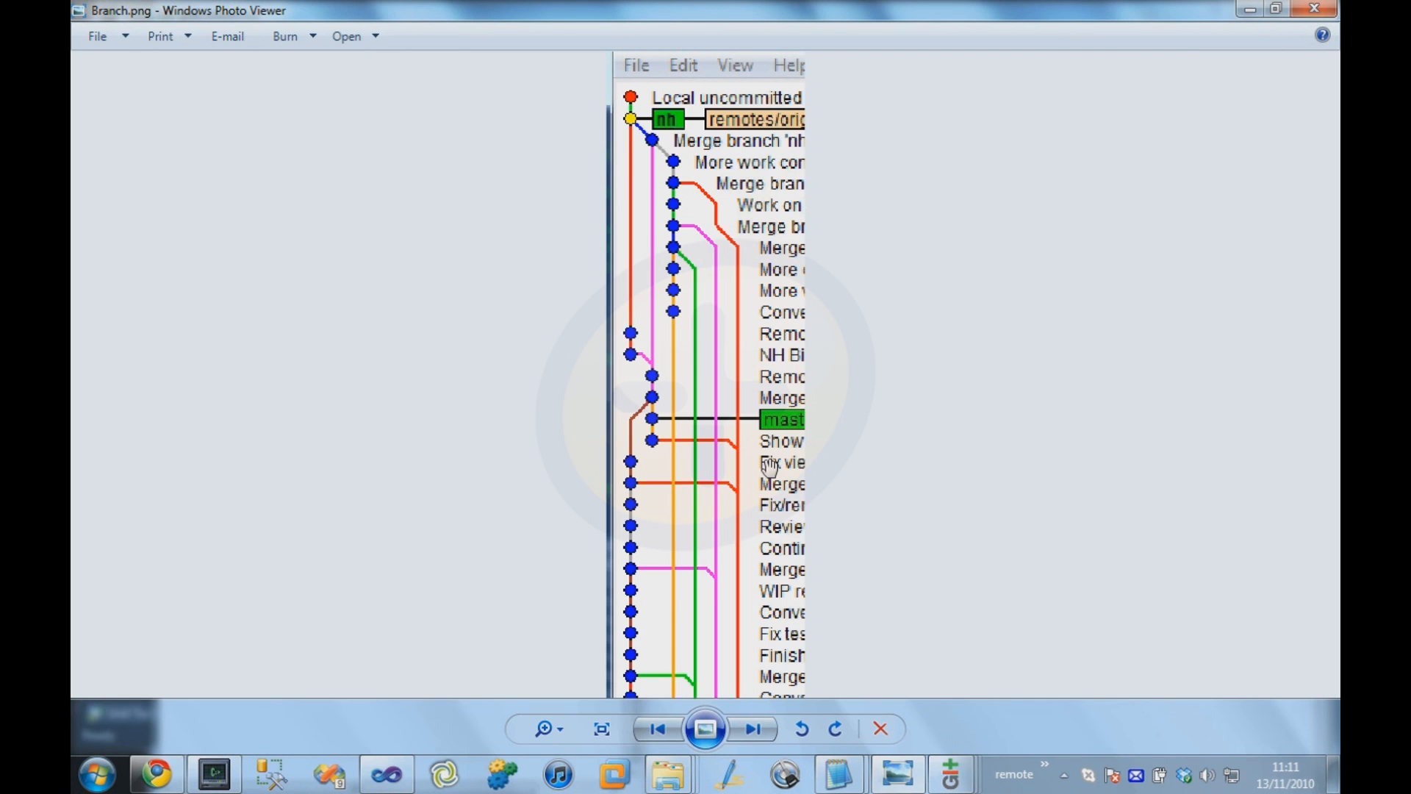
mouse_move(80, 18)
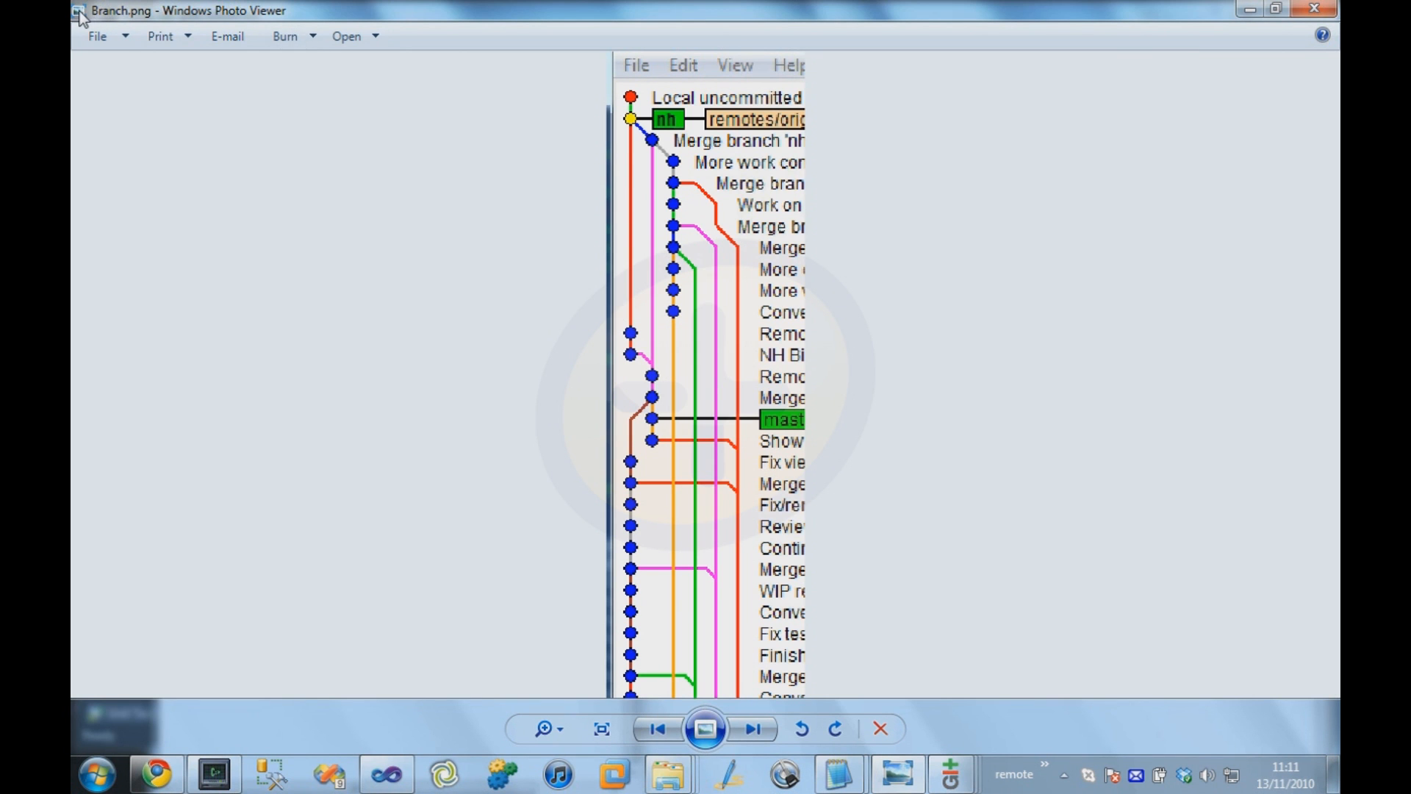